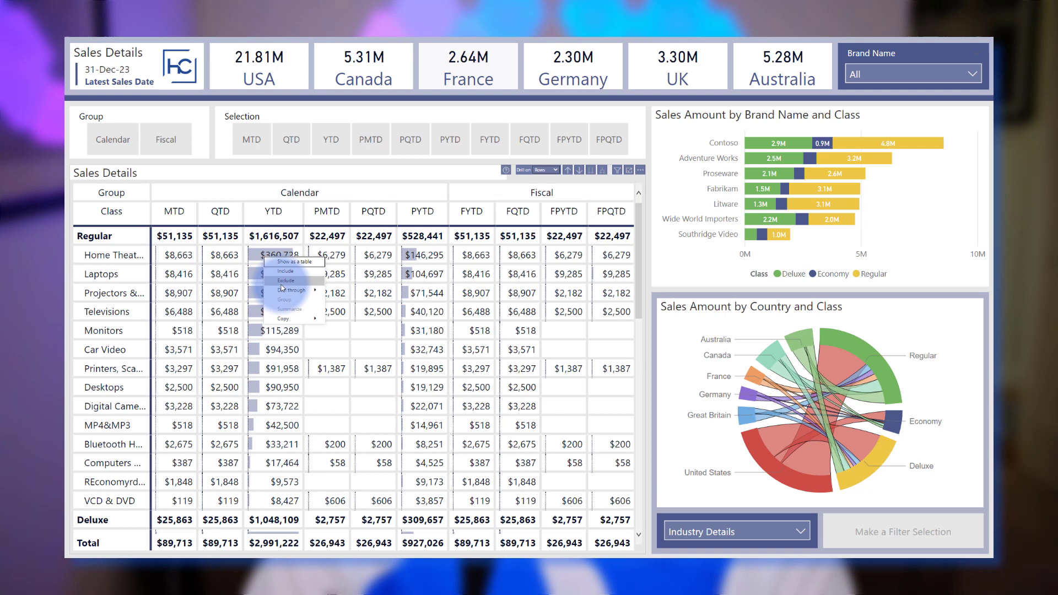
# - Select the Sales Details matrix and review its fields, showing Calendar periods MTD through PYTD
pyautogui.click(370, 291)
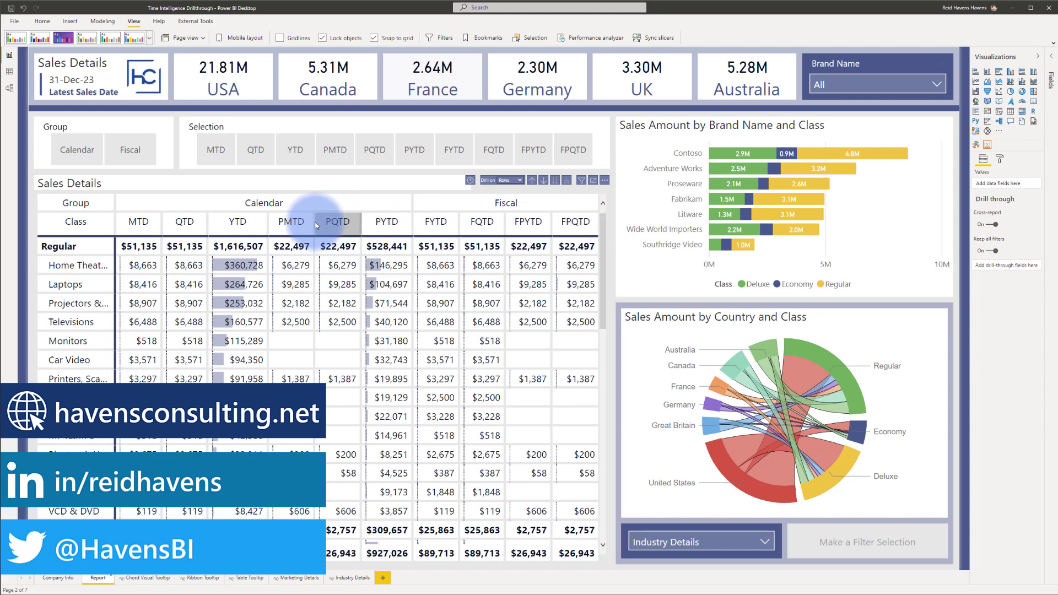
pyautogui.moveTo(412, 228)
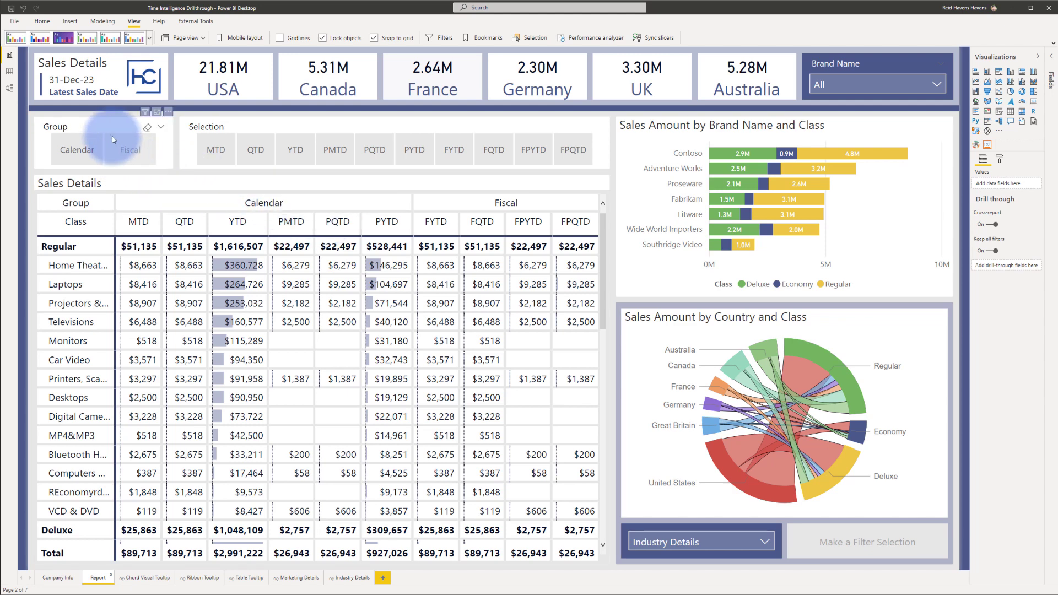
pyautogui.click(123, 183)
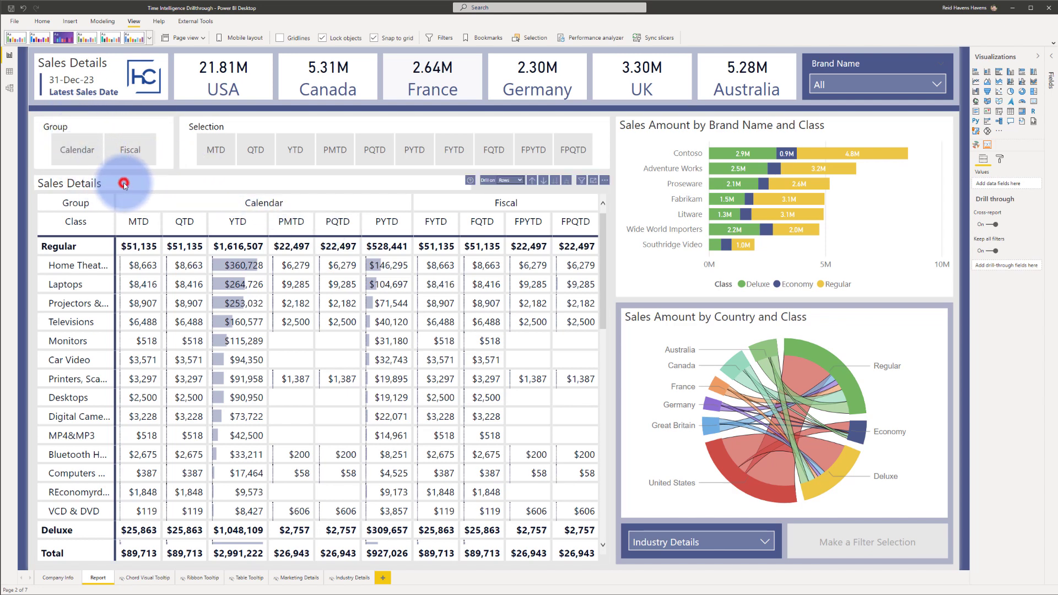
pyautogui.click(123, 183)
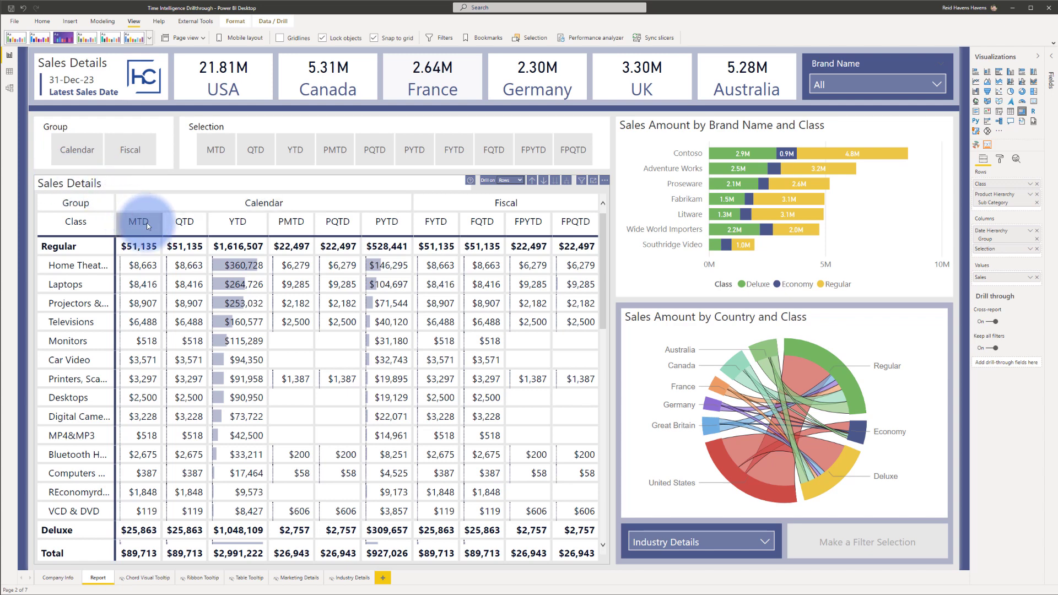
pyautogui.click(1049, 57)
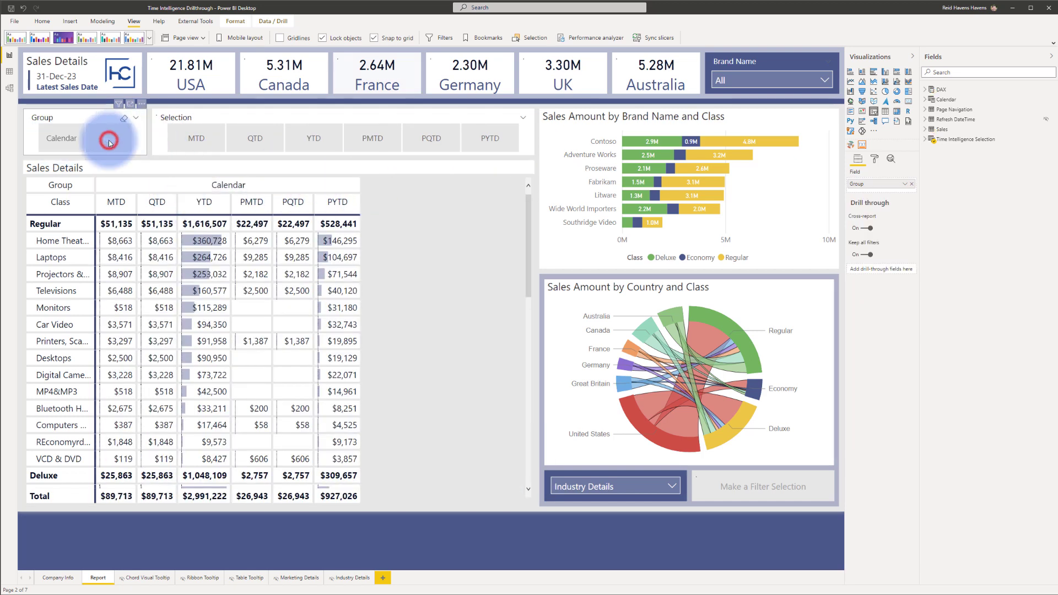
# - Pick Fiscal in the Group slicer and FPYTD in the Selection slicer
pyautogui.click(109, 138)
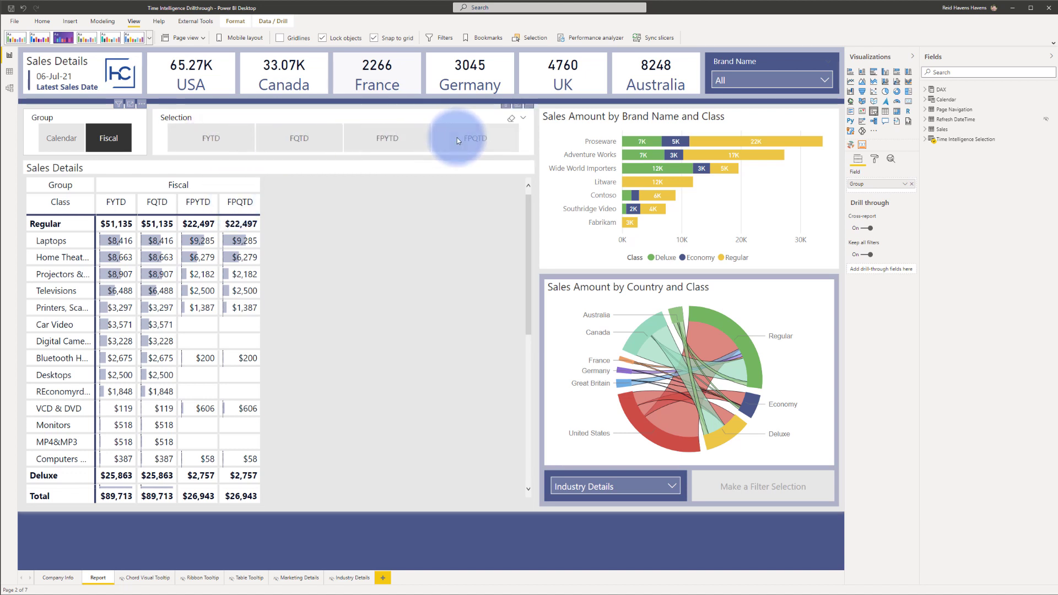
pyautogui.moveTo(267, 144)
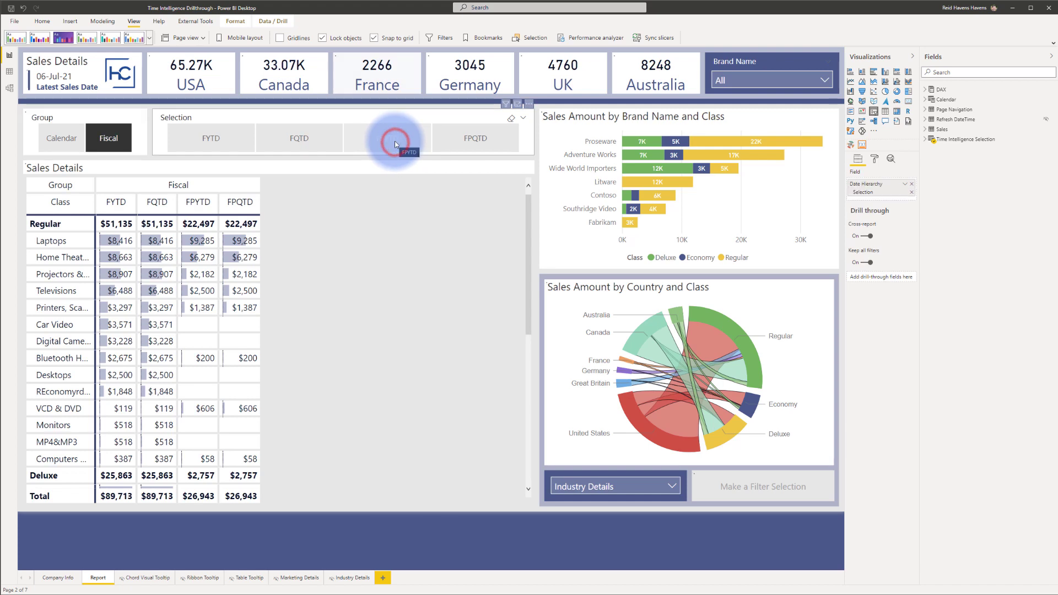
pyautogui.click(386, 137)
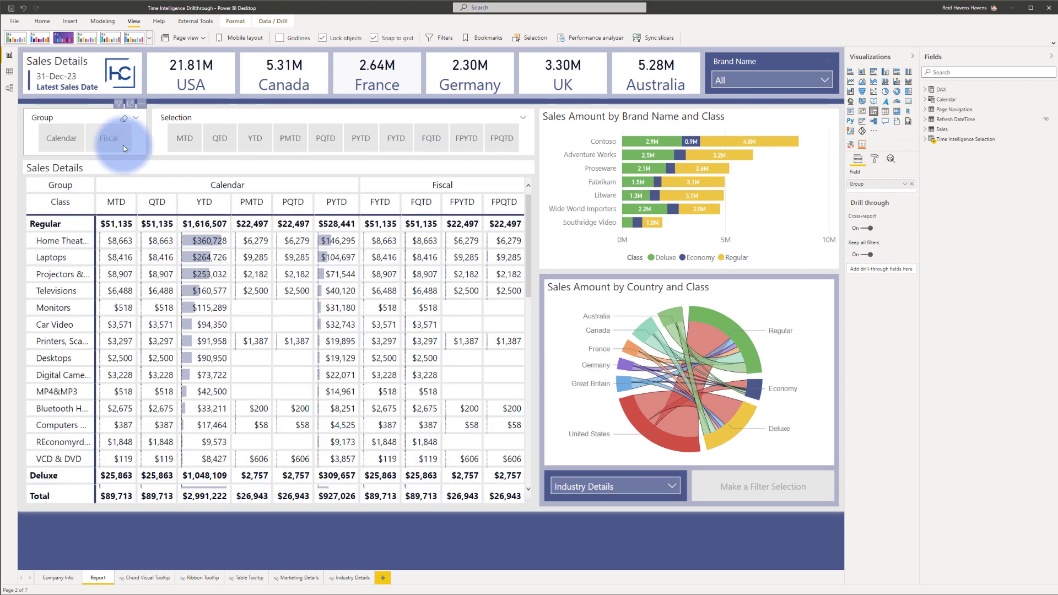
pyautogui.click(209, 240)
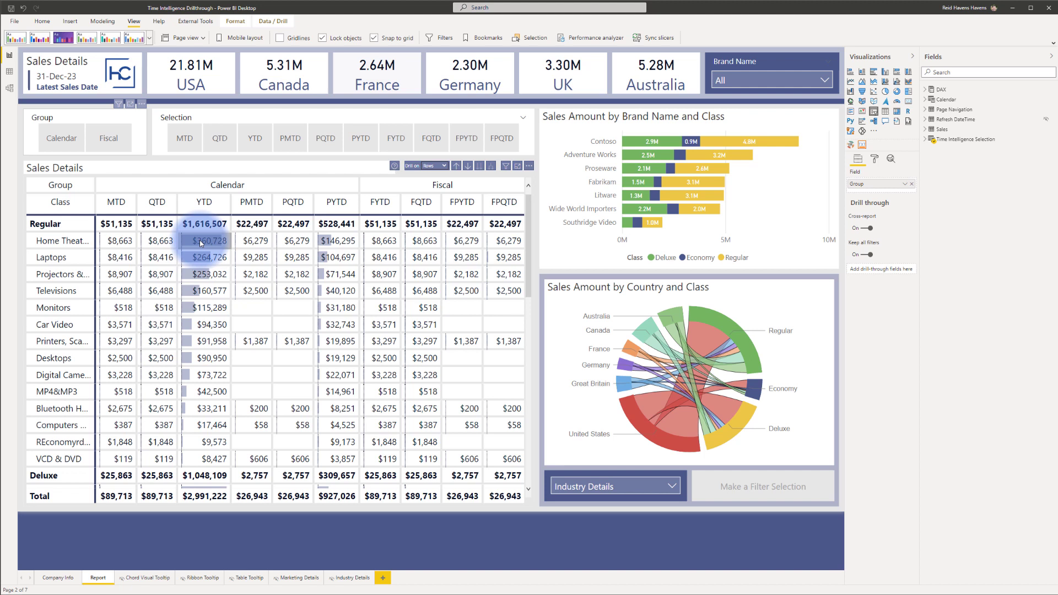
pyautogui.moveTo(201, 243)
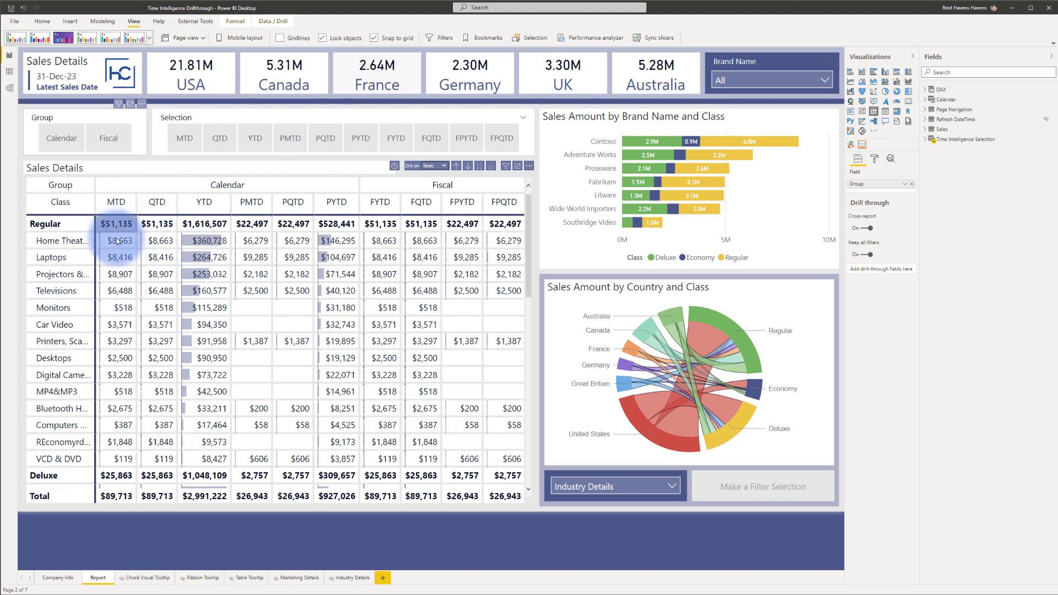
pyautogui.click(205, 240)
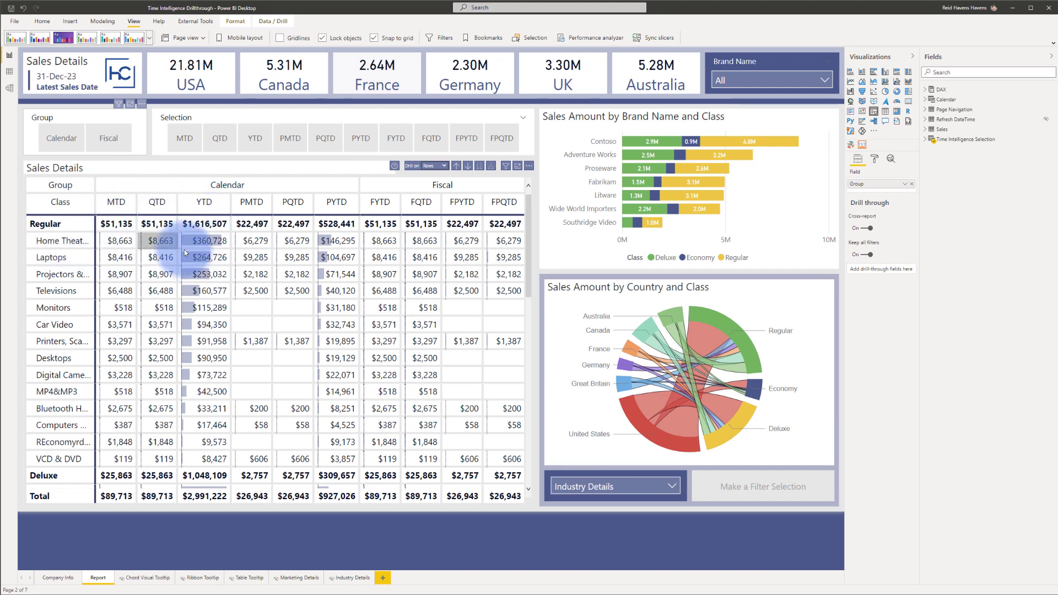
# - Drill through from the Home Theater YTD cell to Marketing Details
pyautogui.rightClick(208, 240)
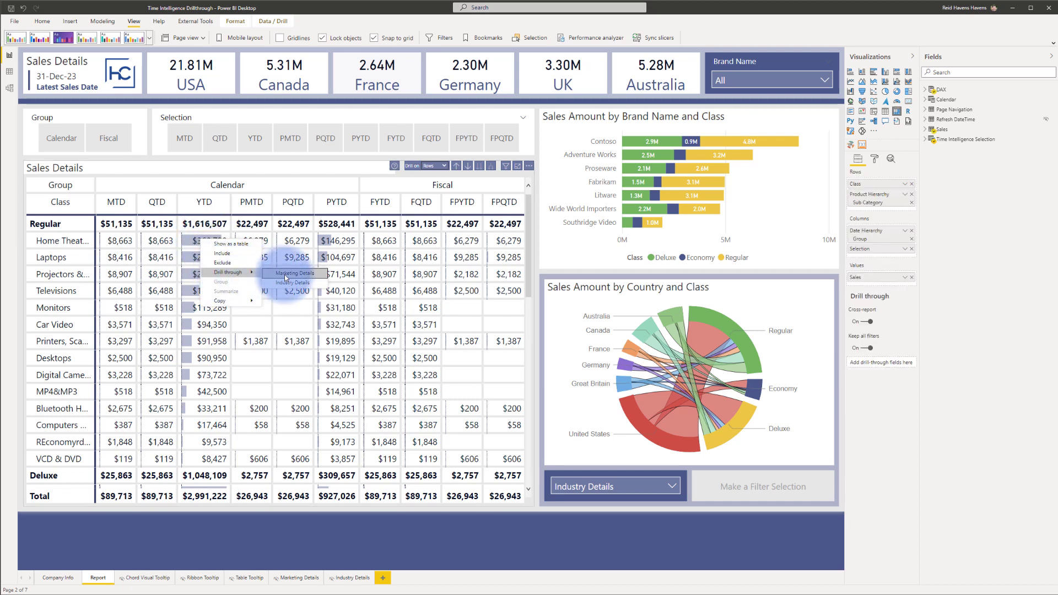
pyautogui.click(295, 273)
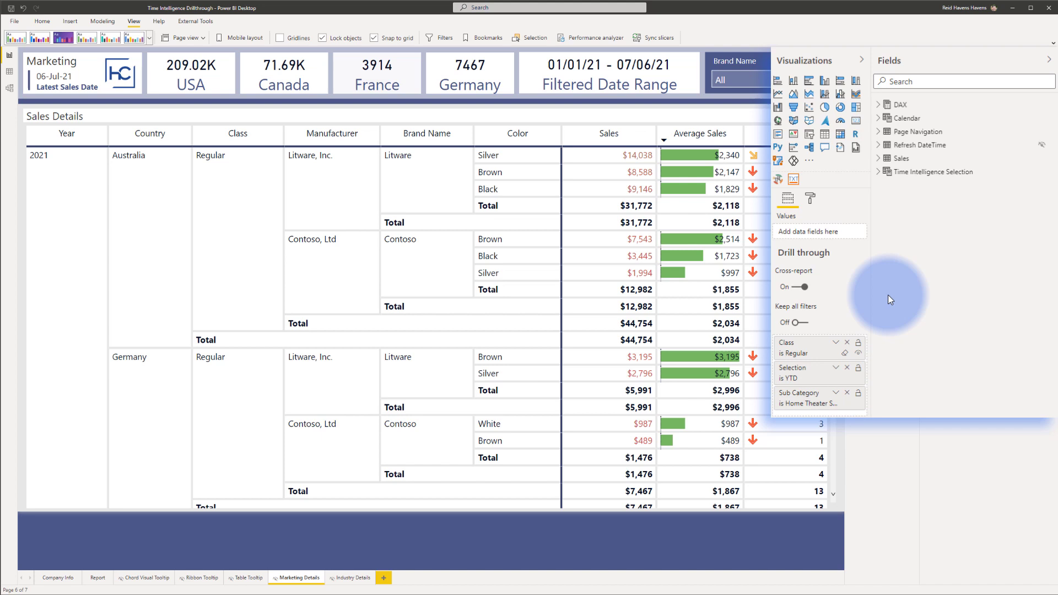
# - Return to the Report page and bring up options for the Home Theater FYTD cell
pyautogui.click(879, 175)
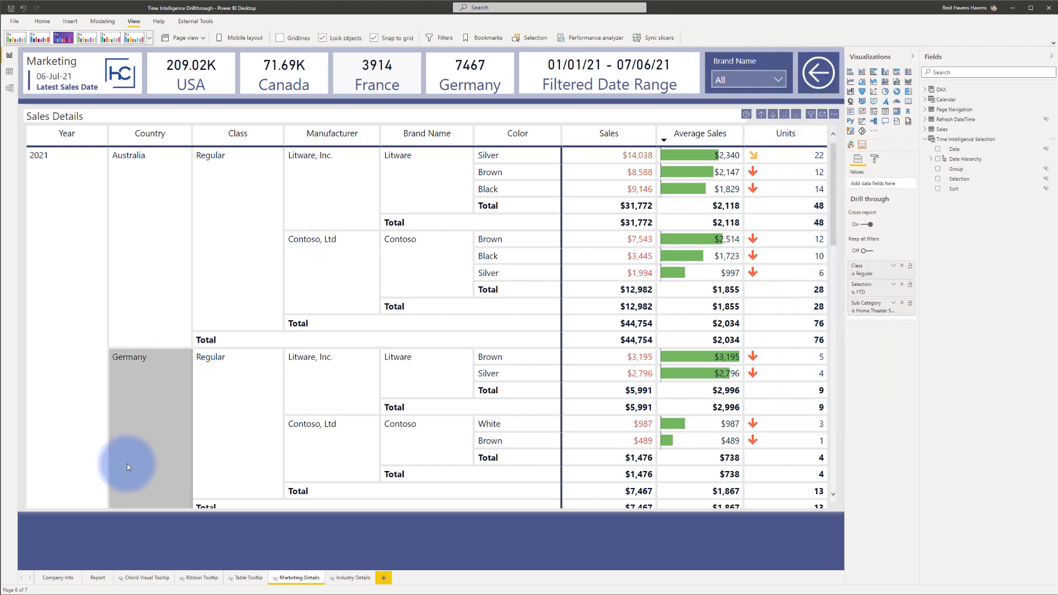
pyautogui.click(98, 577)
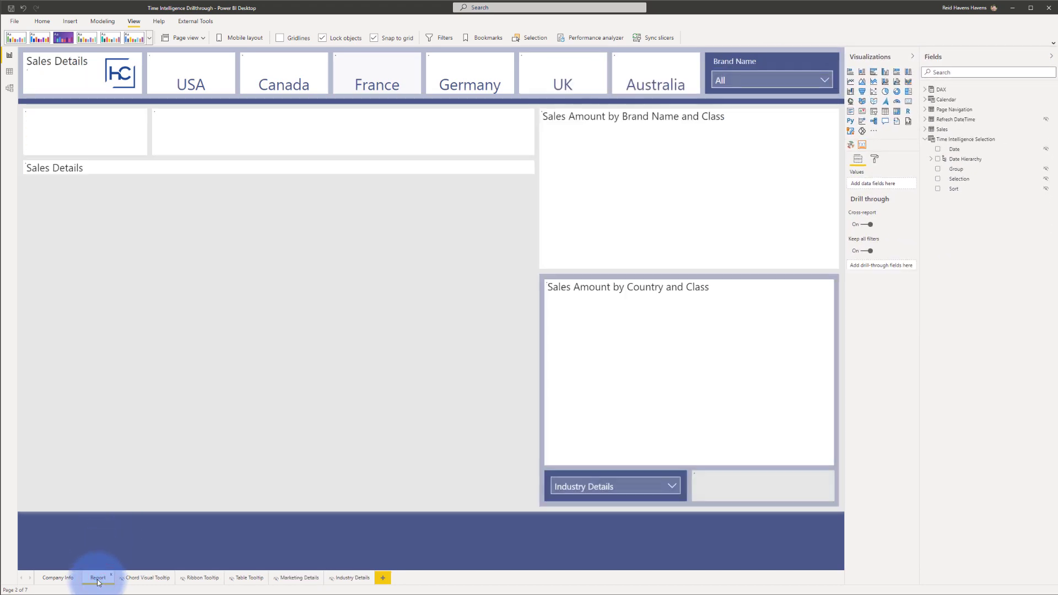
pyautogui.click(98, 577)
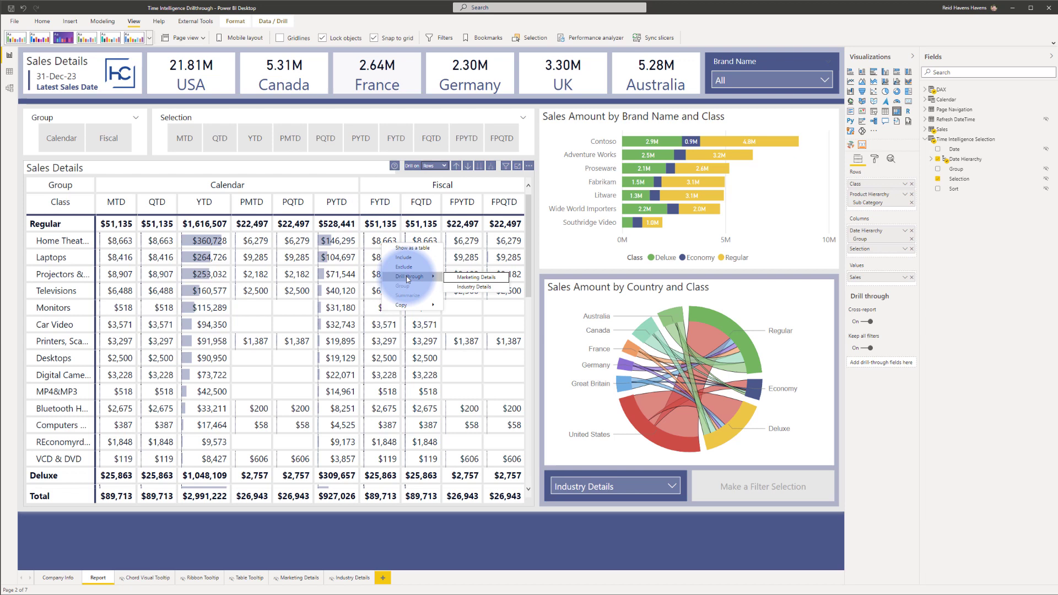
# - Drill through the Home Theater FYTD value to Marketing Details (07/01/21 – 07/06/21)
pyautogui.click(474, 278)
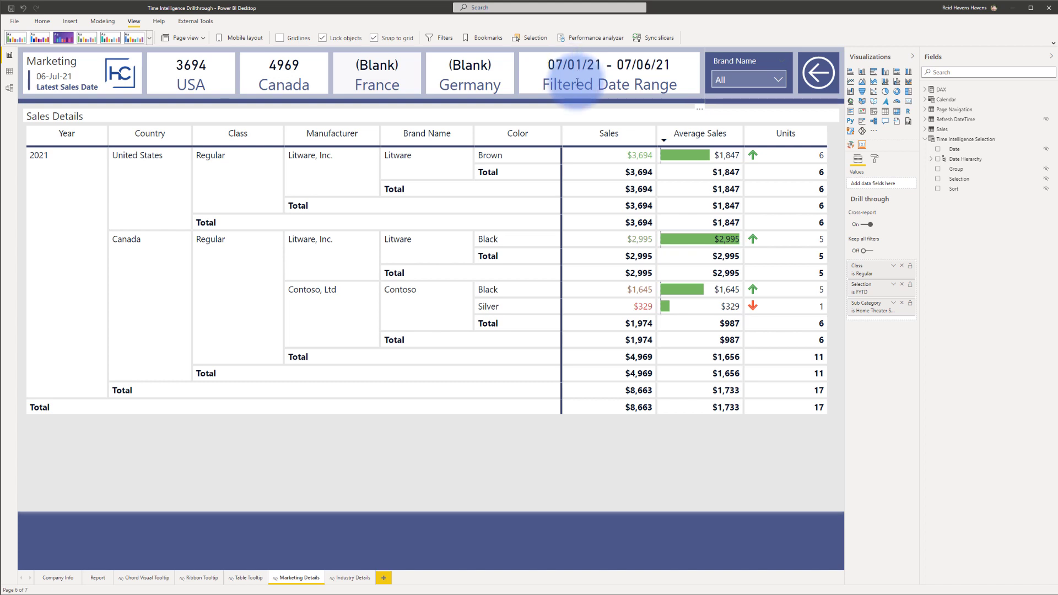
# - Show the details table's filters: Class Regular, Selection FYTD, SubCategory Home Theater System
pyautogui.click(810, 114)
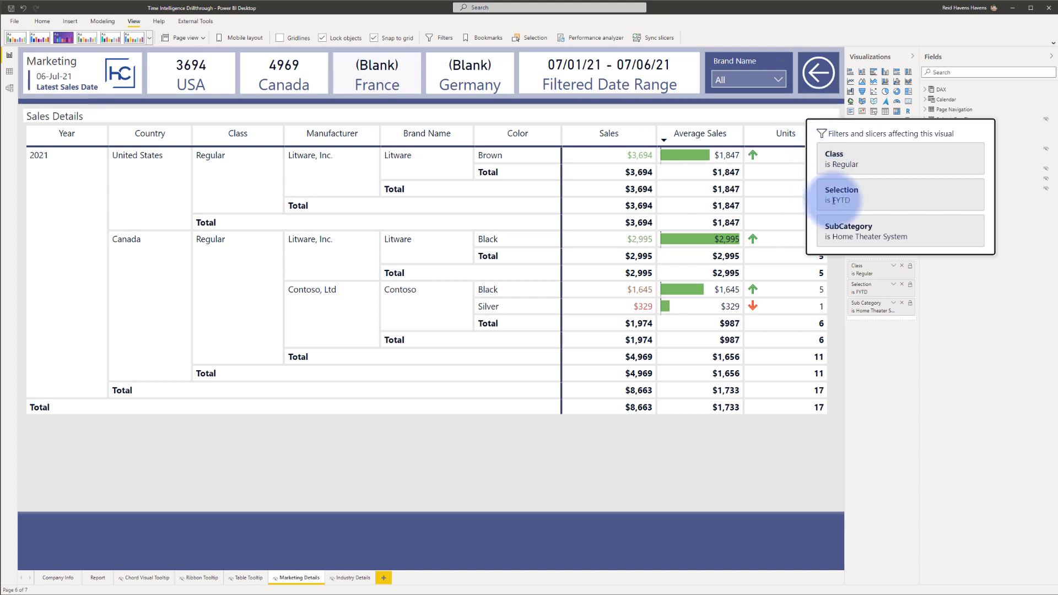
pyautogui.moveTo(854, 204)
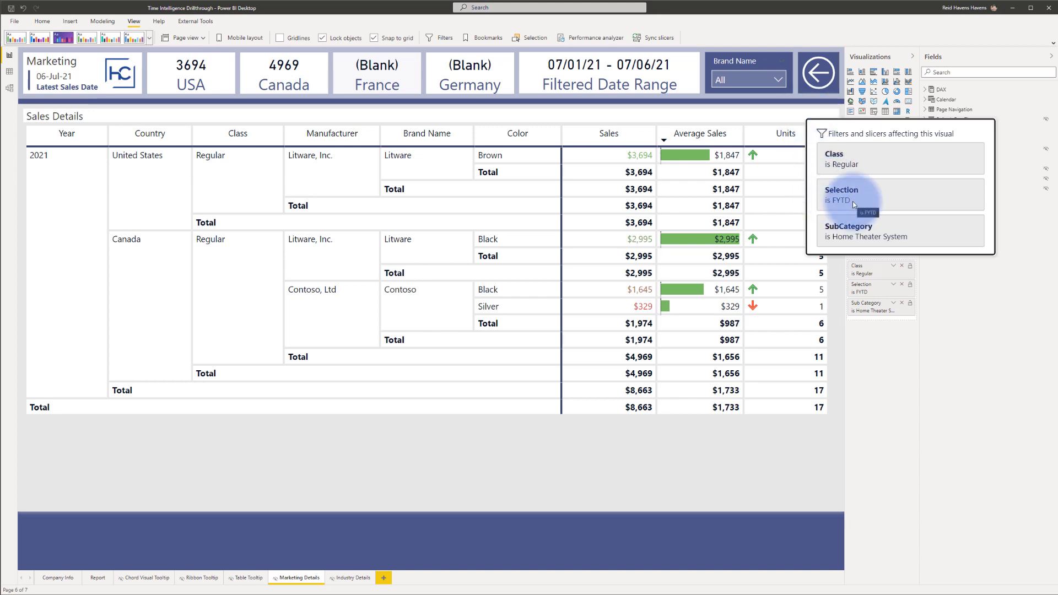